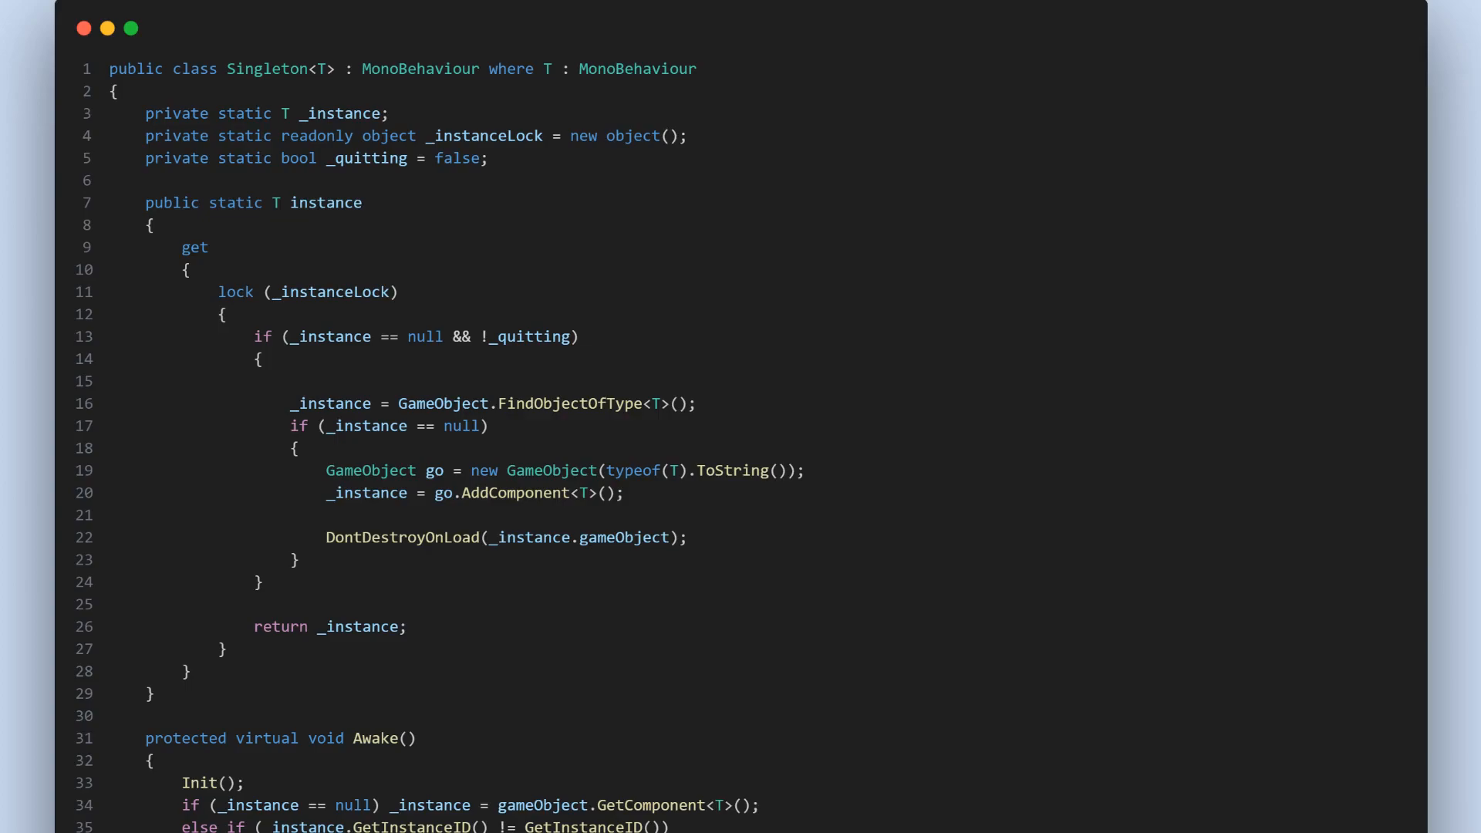
Scroll the MouseController snapshot down to reveal the CheckMouseClick ray-casting method.
scroll("down", 3)
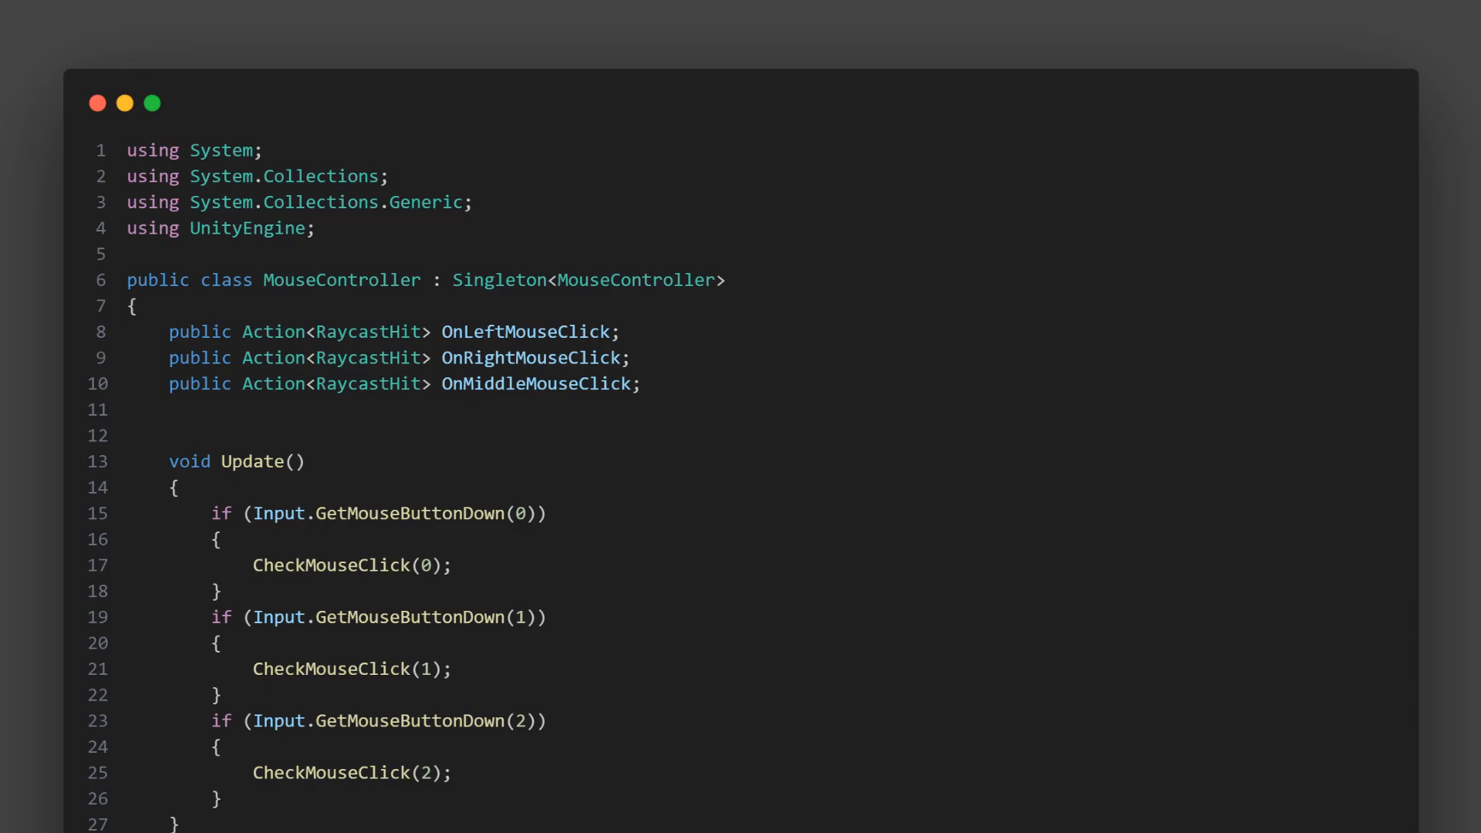
scroll("down", 3)
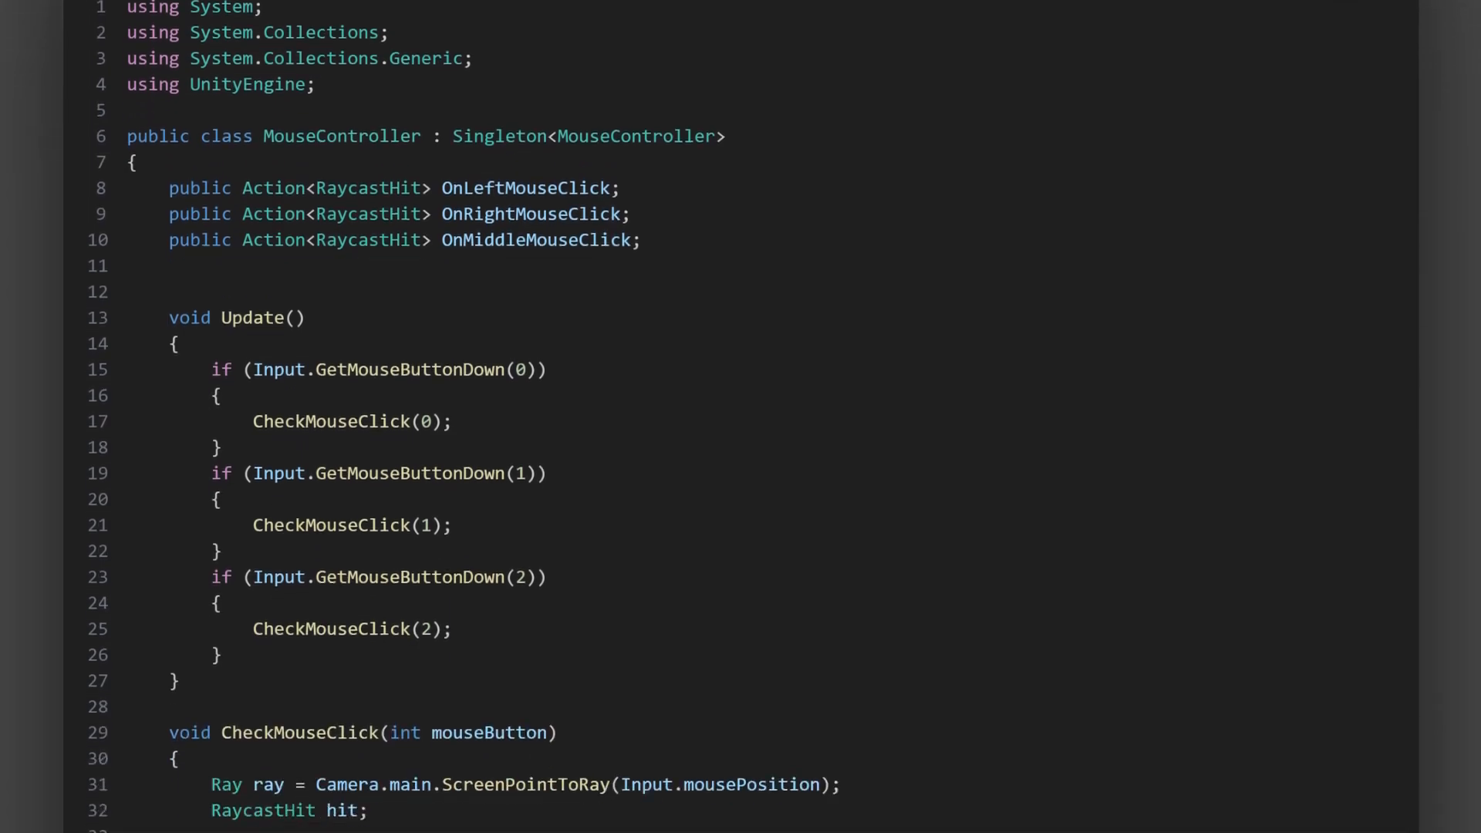
Scroll the Microsoft Learn Action<T> delegate reference page.
scroll("down", 3)
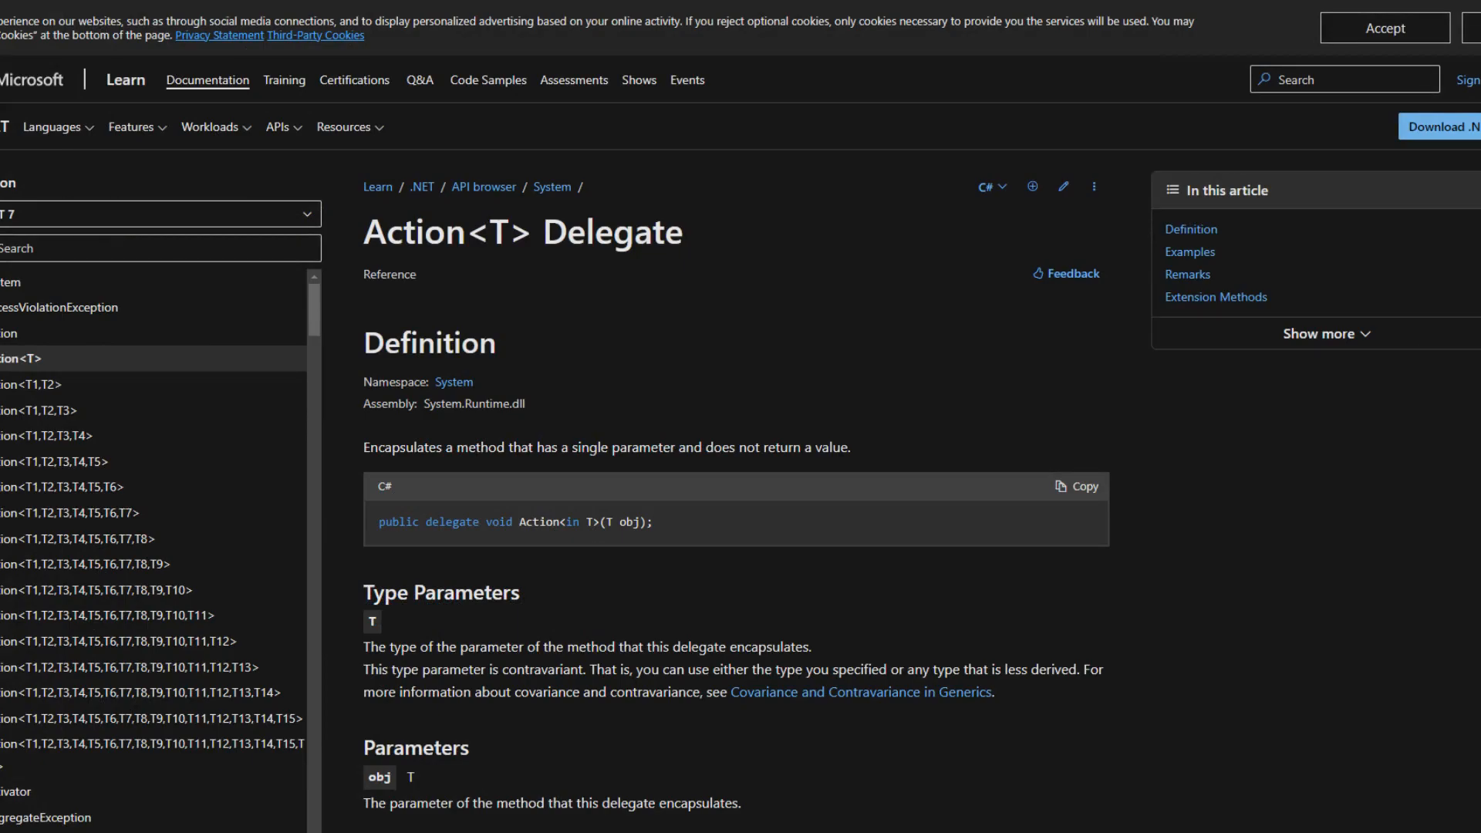
scroll("down", 3)
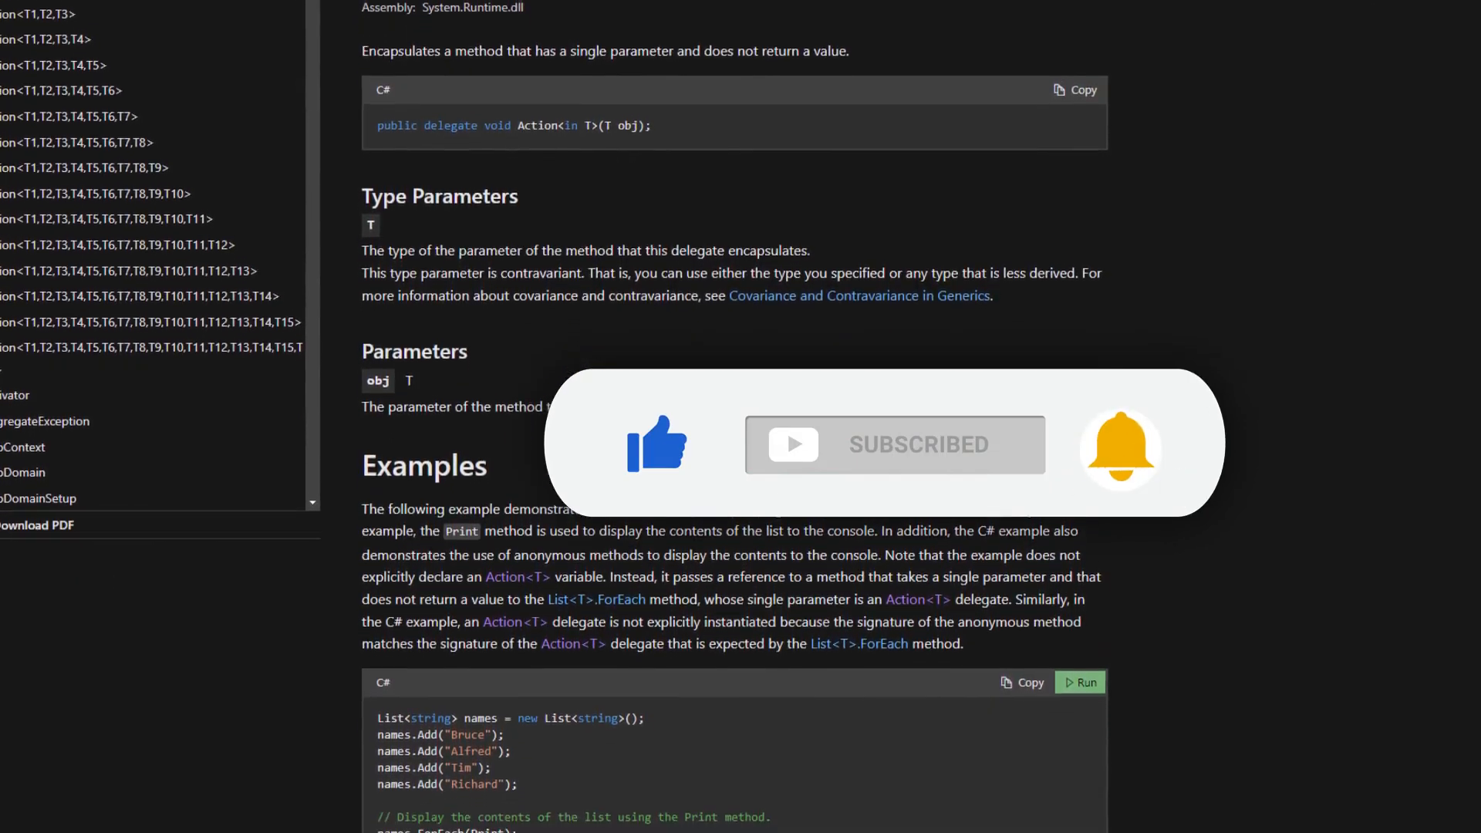
scroll("down", 3)
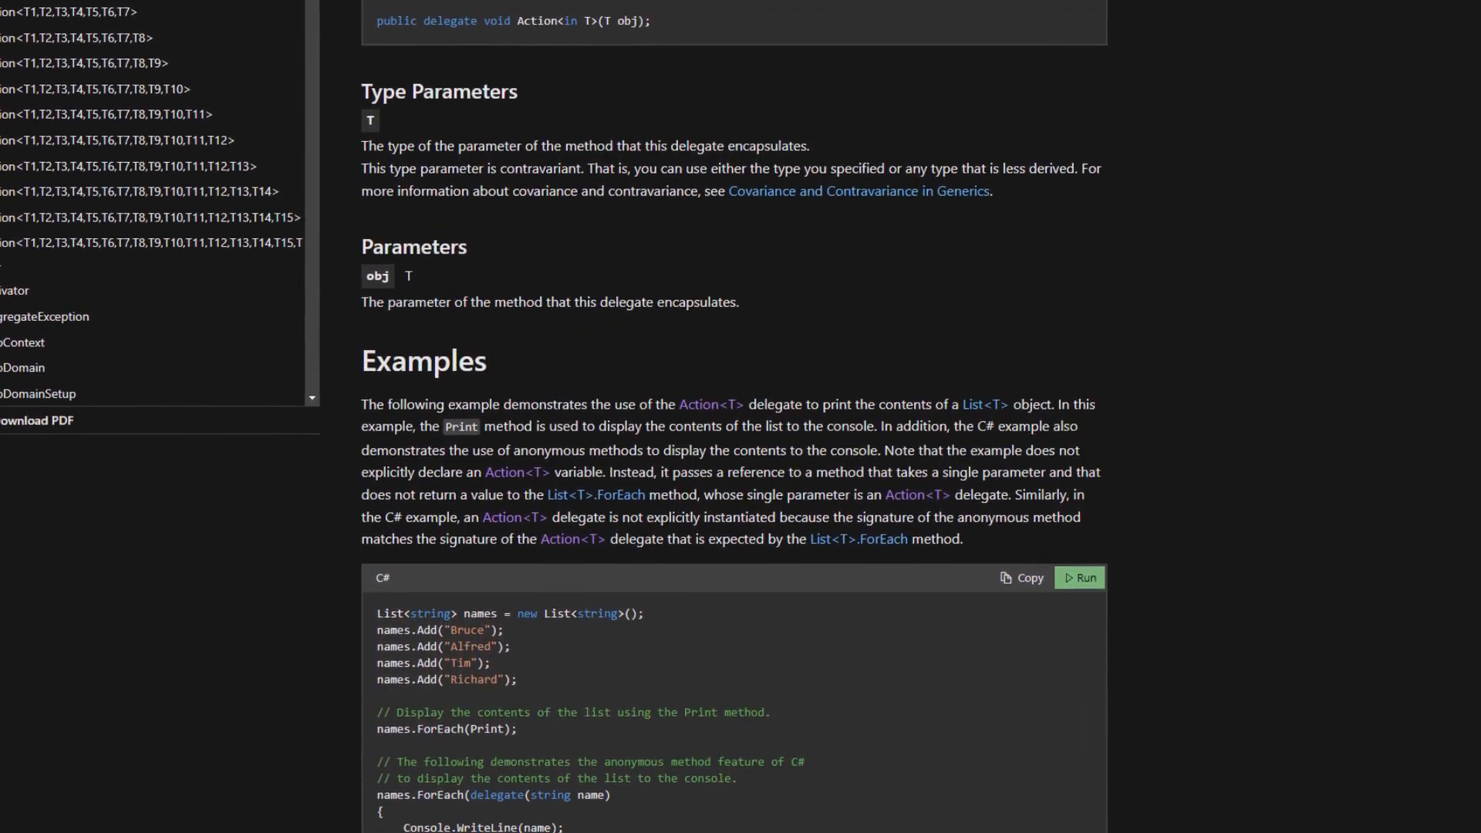
scroll("down", 3)
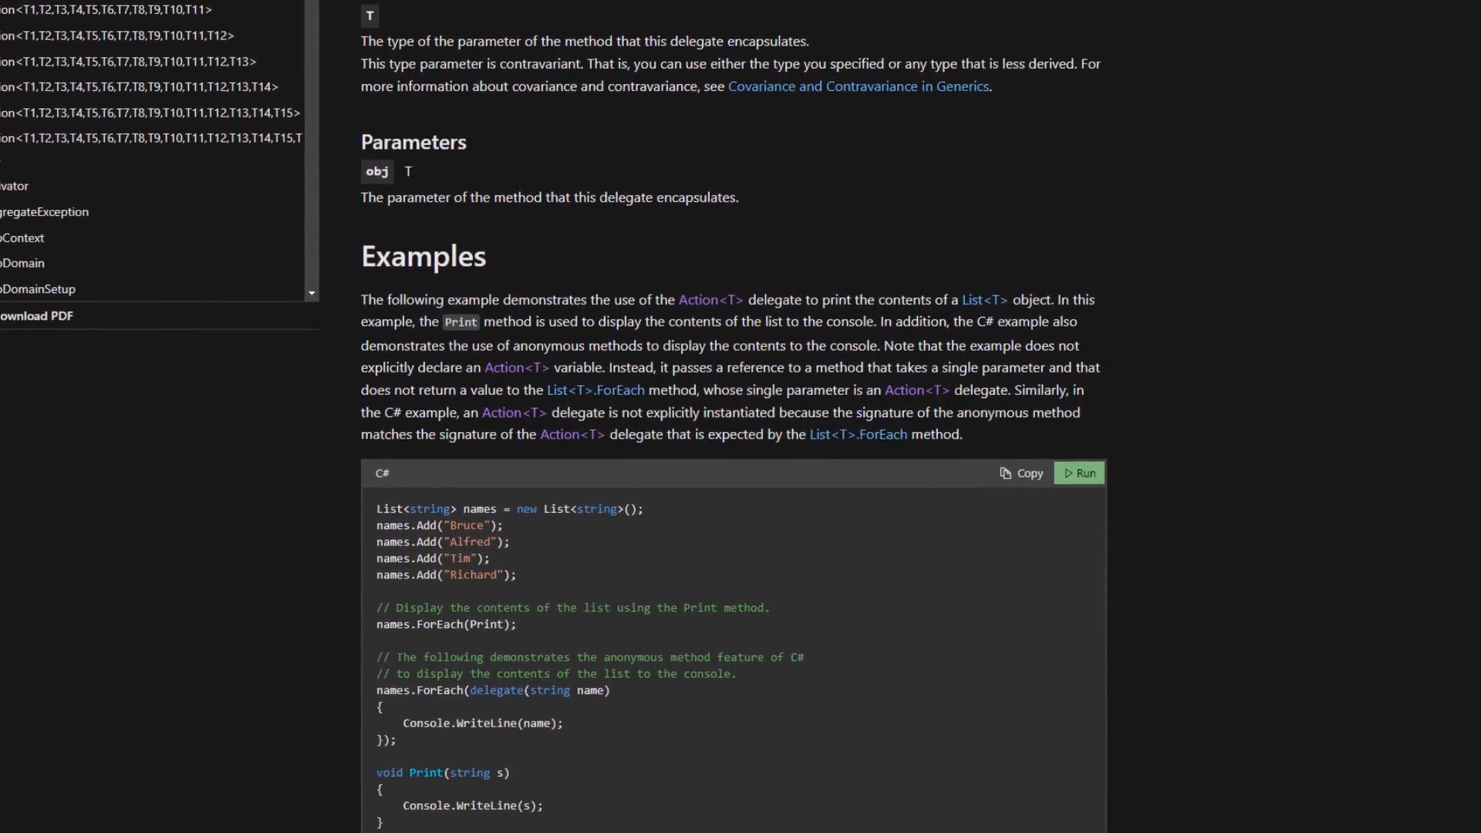
scroll("down", 3)
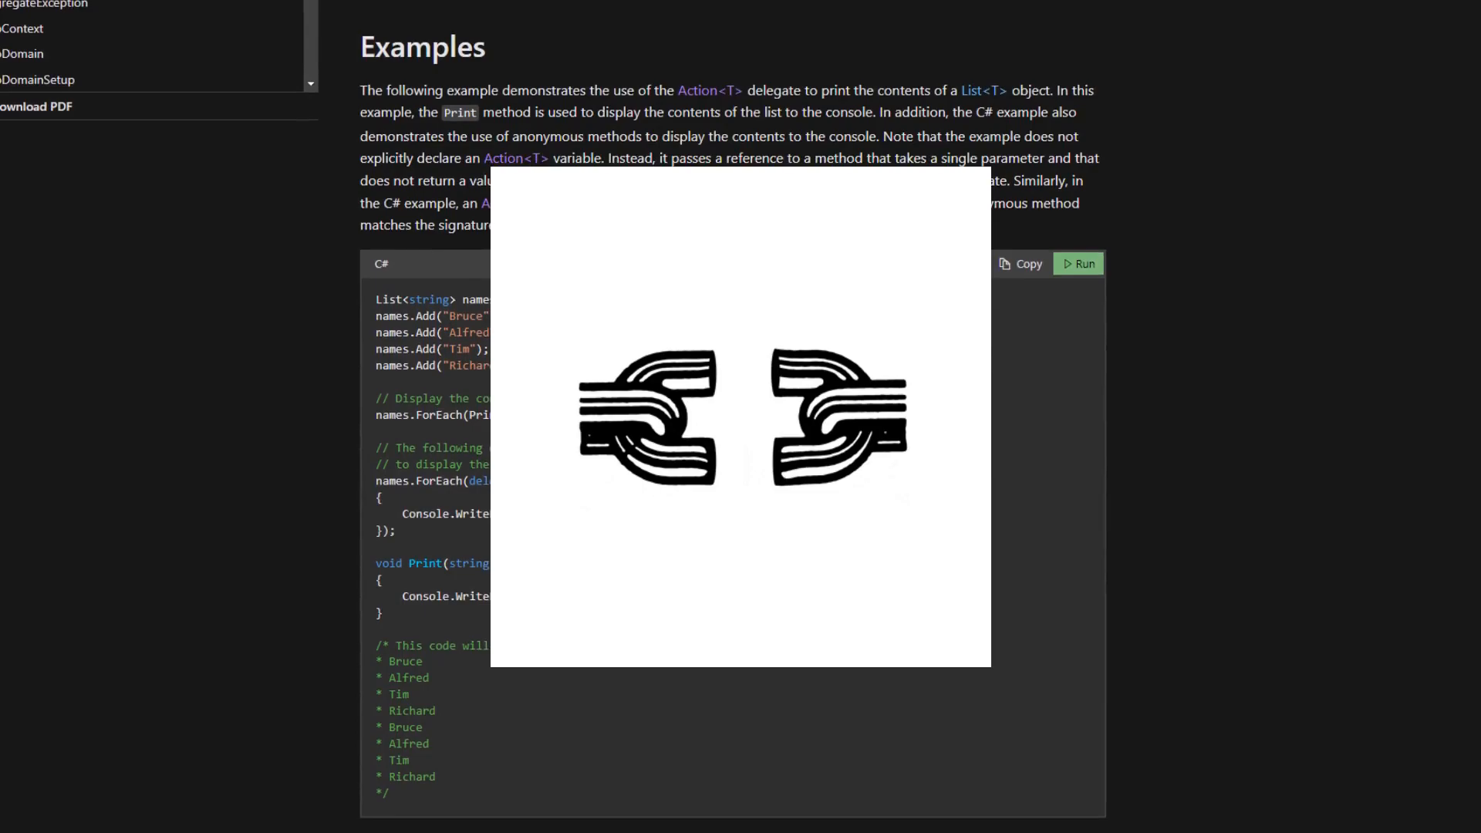
scroll("down", 3)
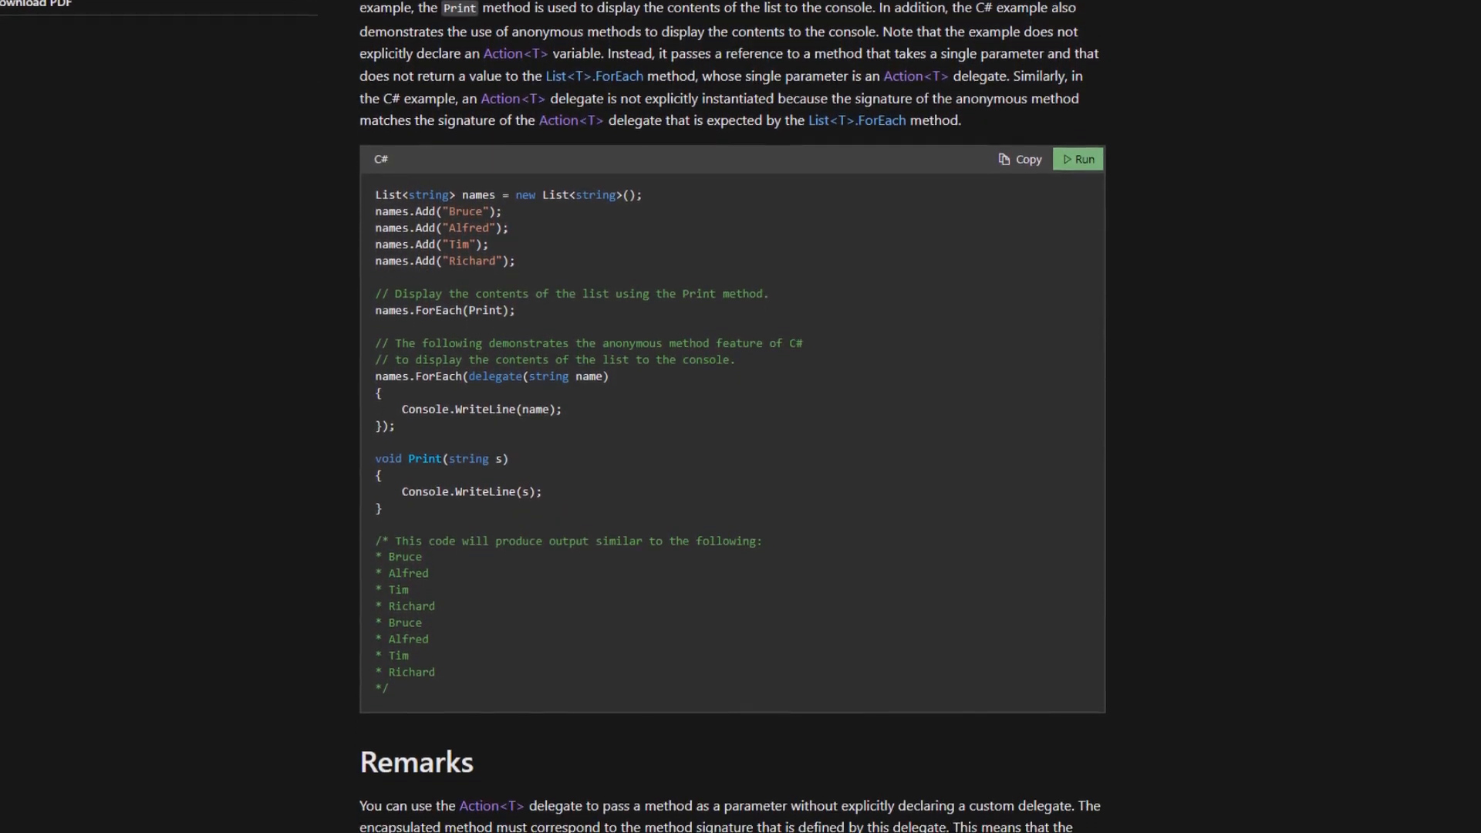
scroll("down", 3)
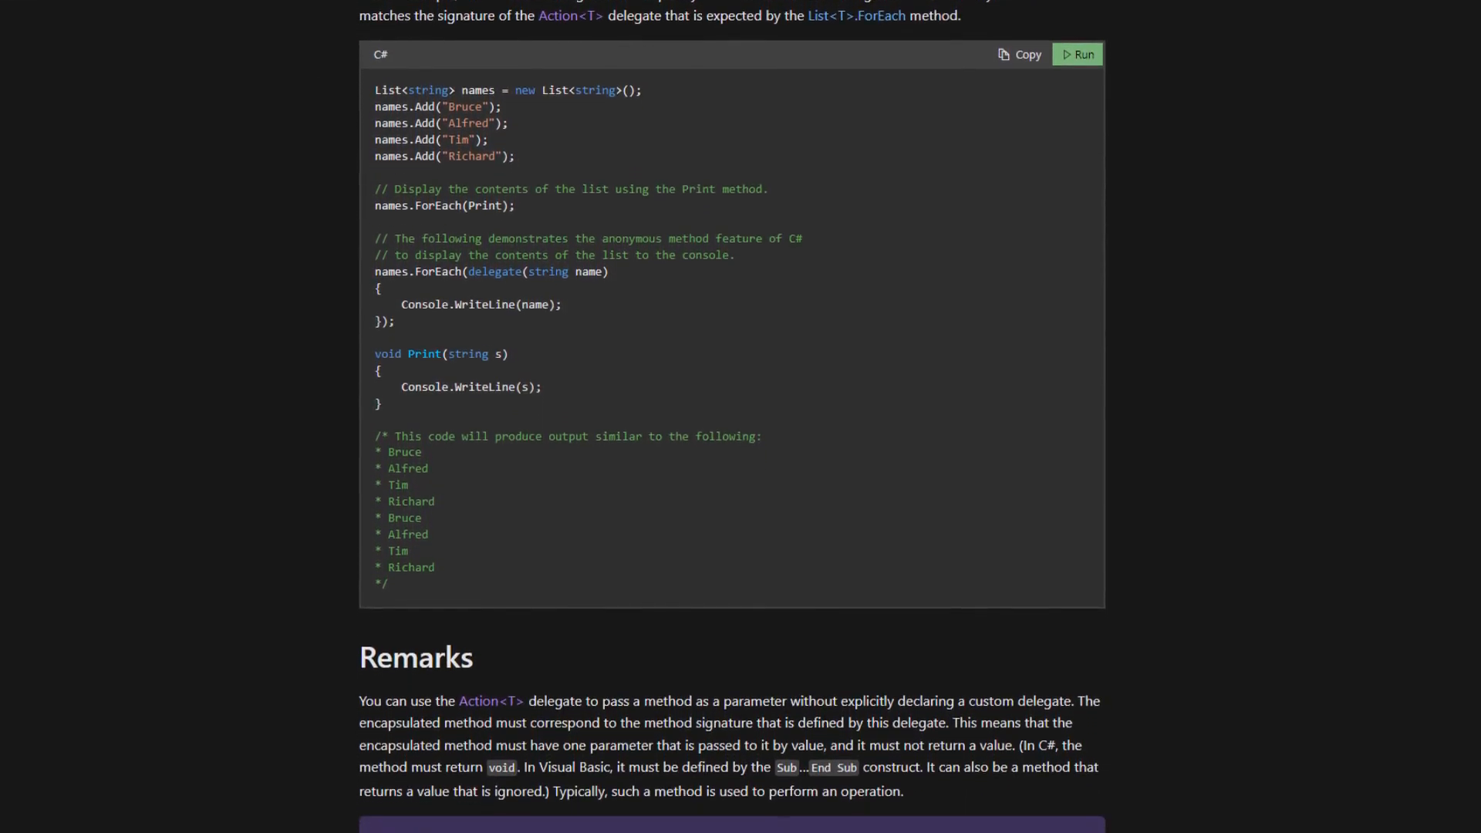
scroll("down", 3)
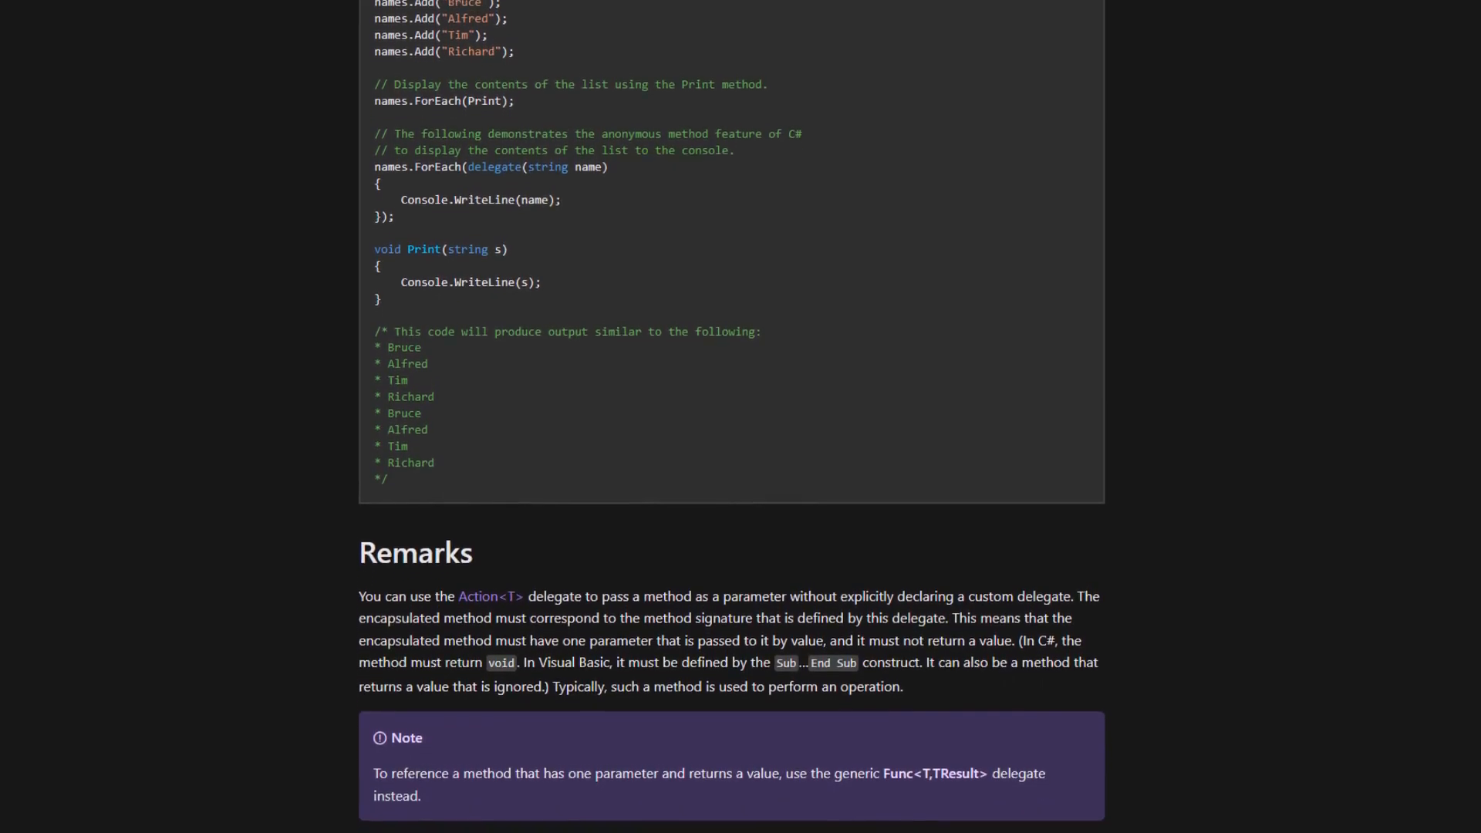
scroll("down", 3)
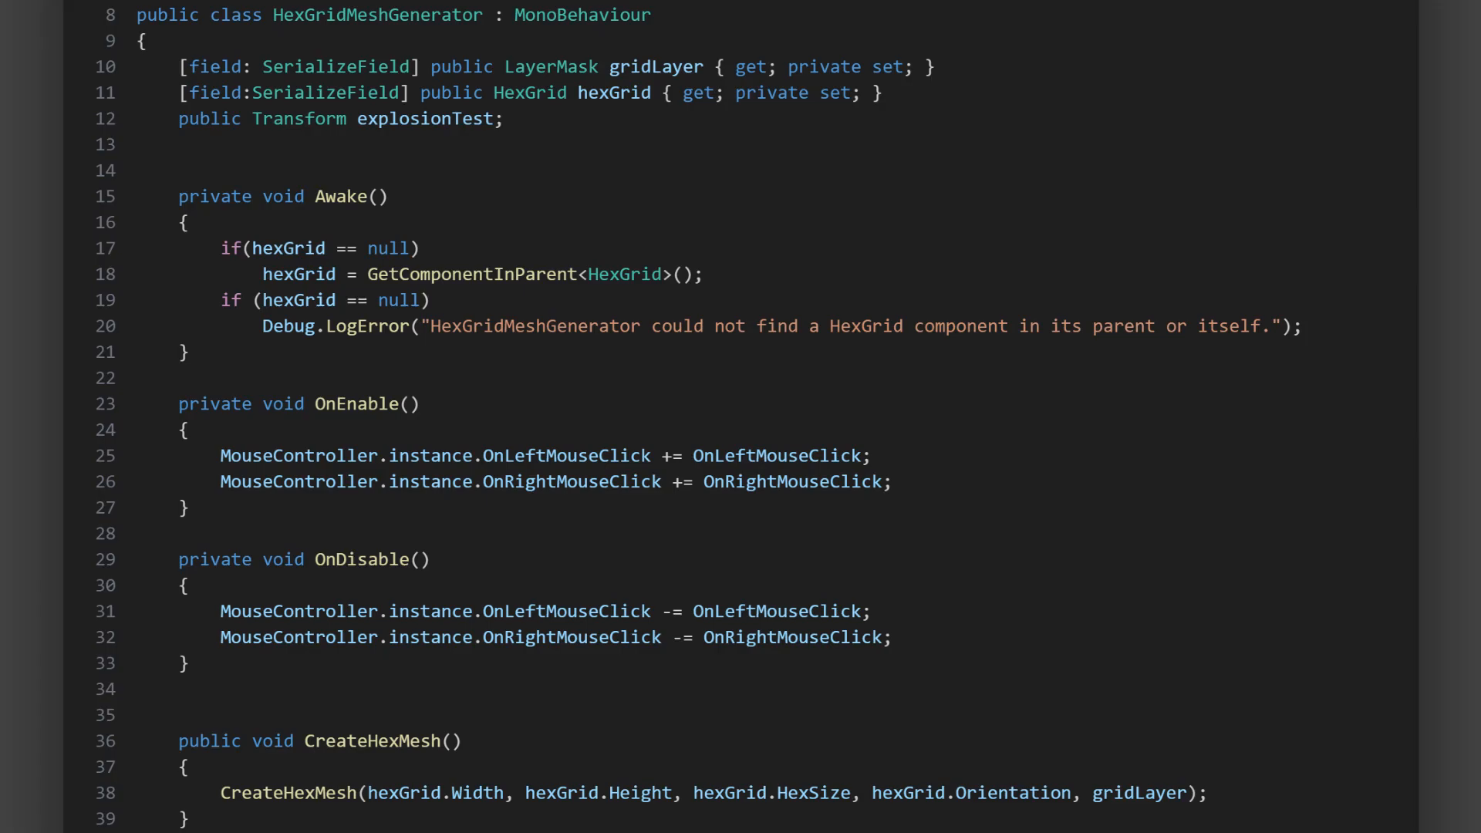
left_click_drag(651, 436, 454, 566)
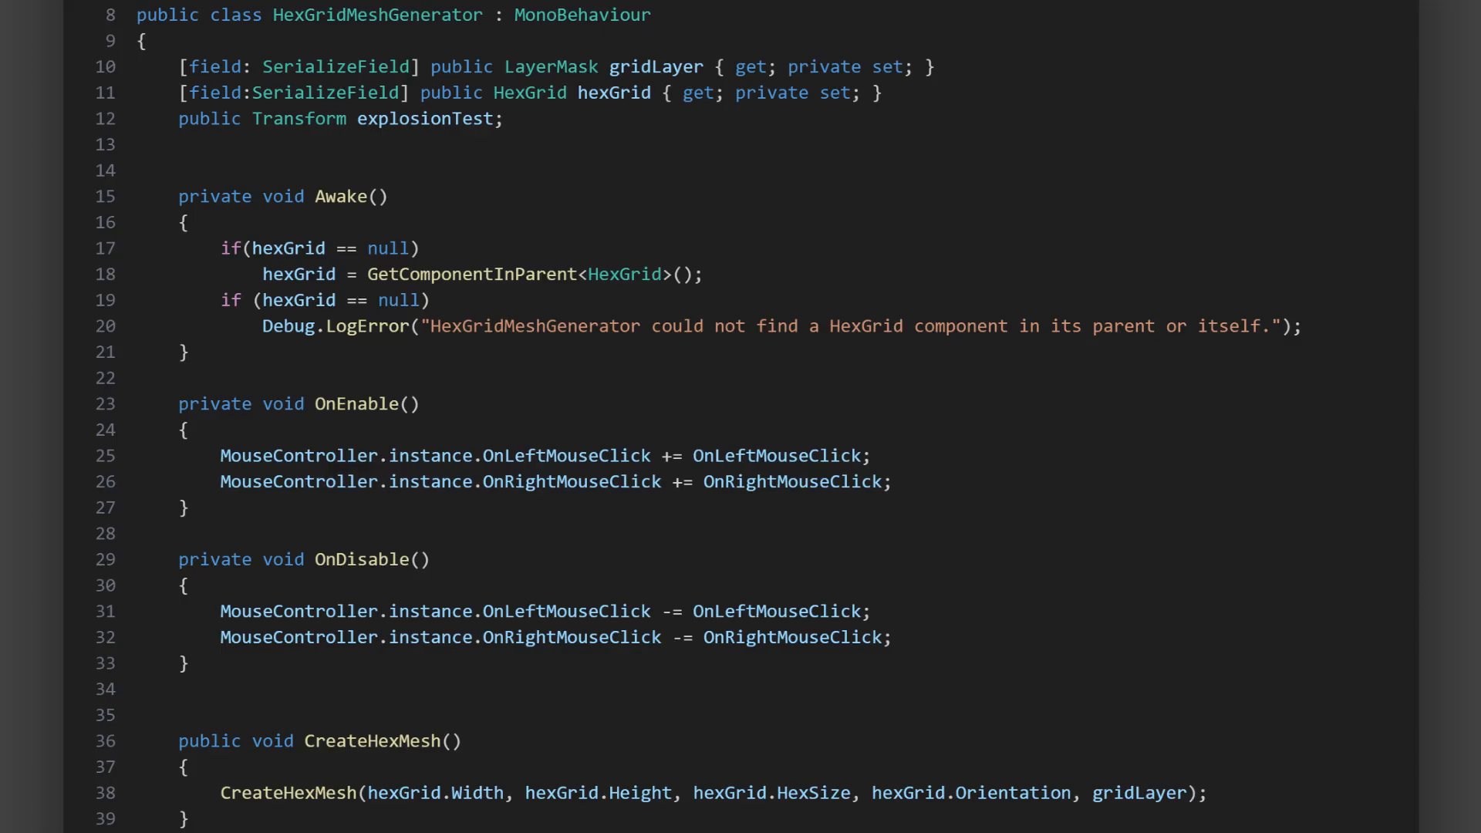
scroll("down", 3)
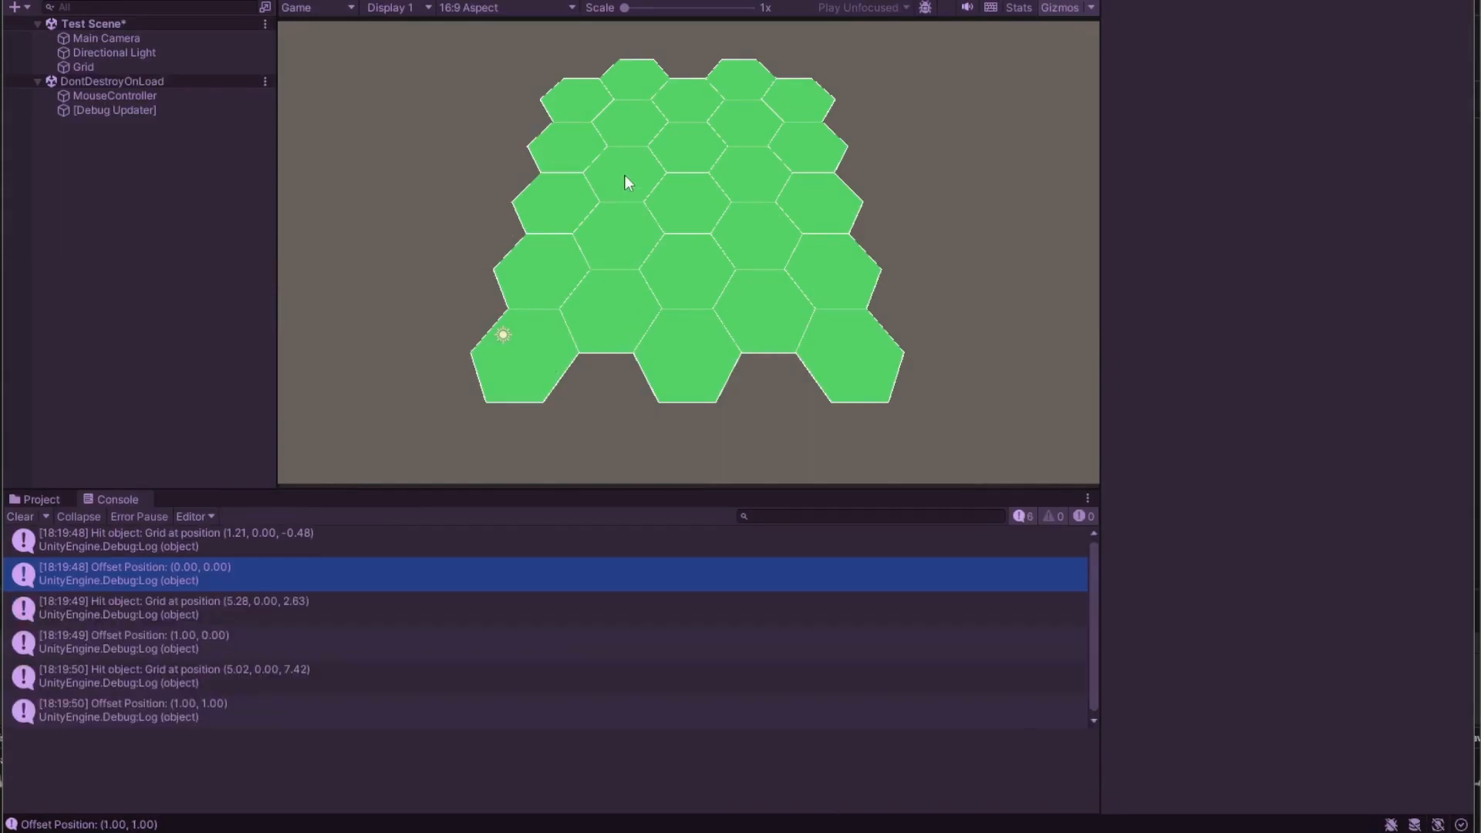
Right-click a hex in the running Game view so the console logs its position.
right_click(756, 177)
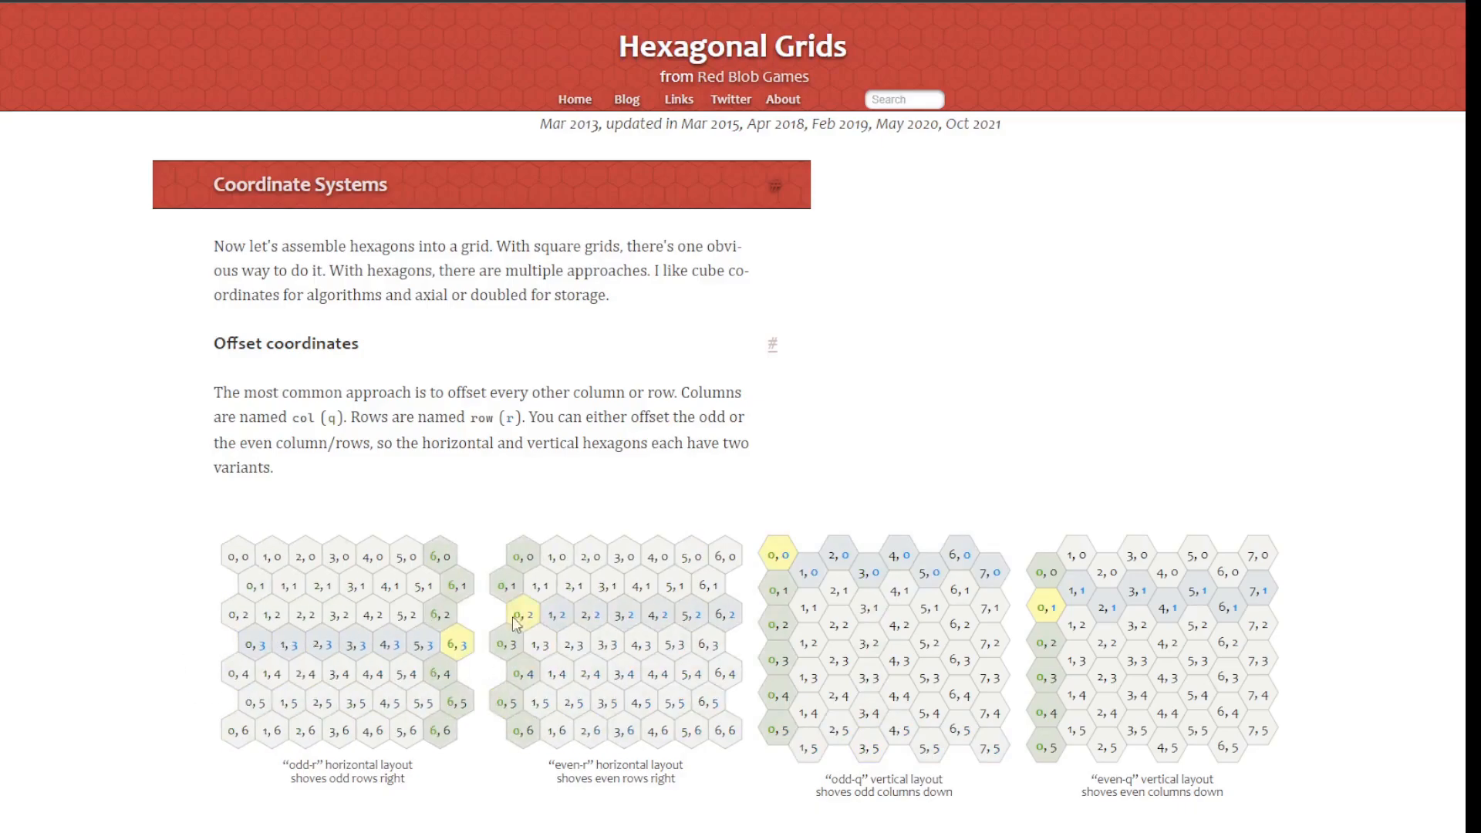
Scroll to Cube coordinates and switch the cube diagram to hexagons showing q, r, s values.
scroll("down", 3)
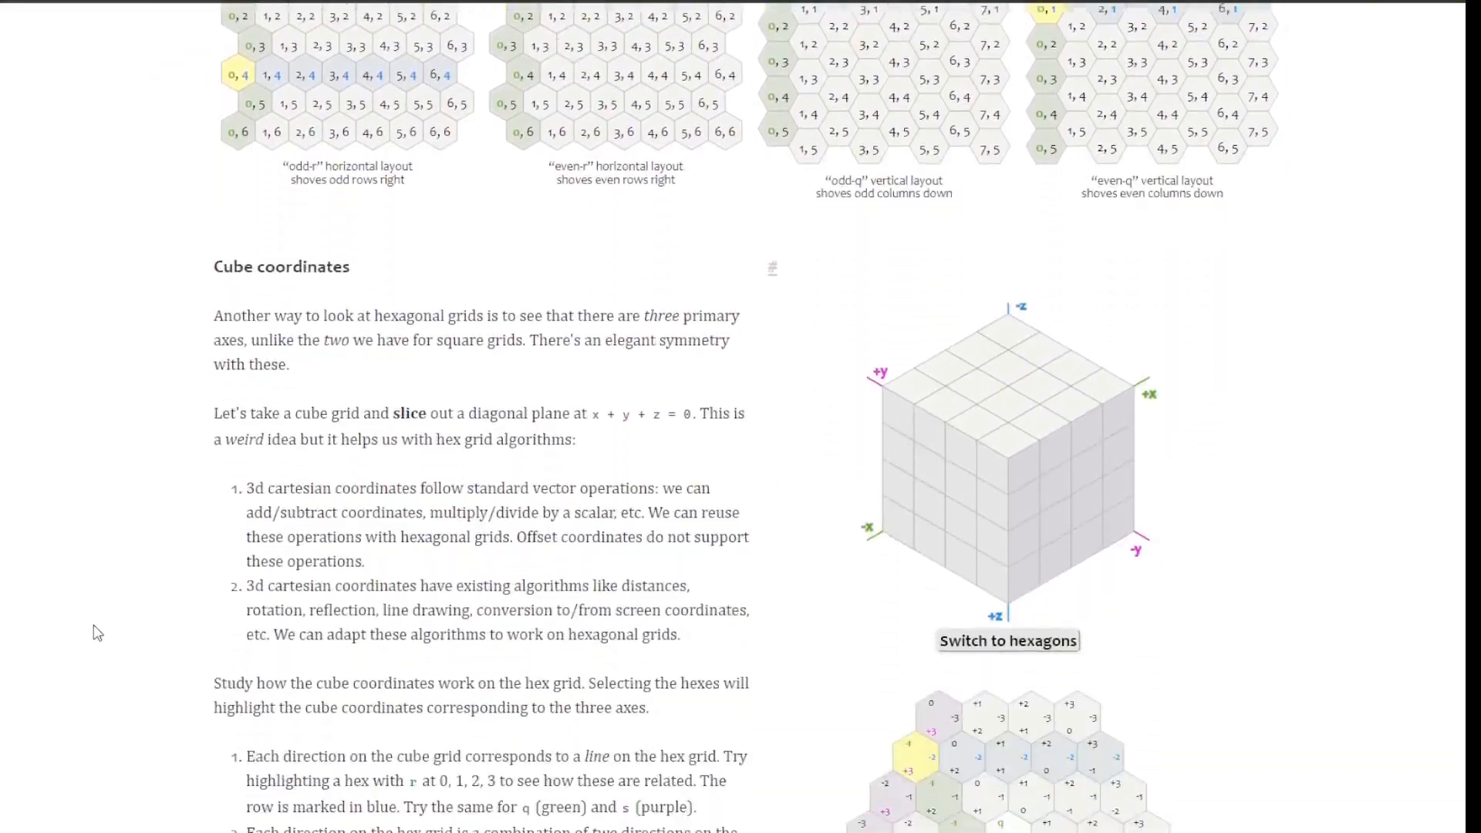
left_click(1006, 641)
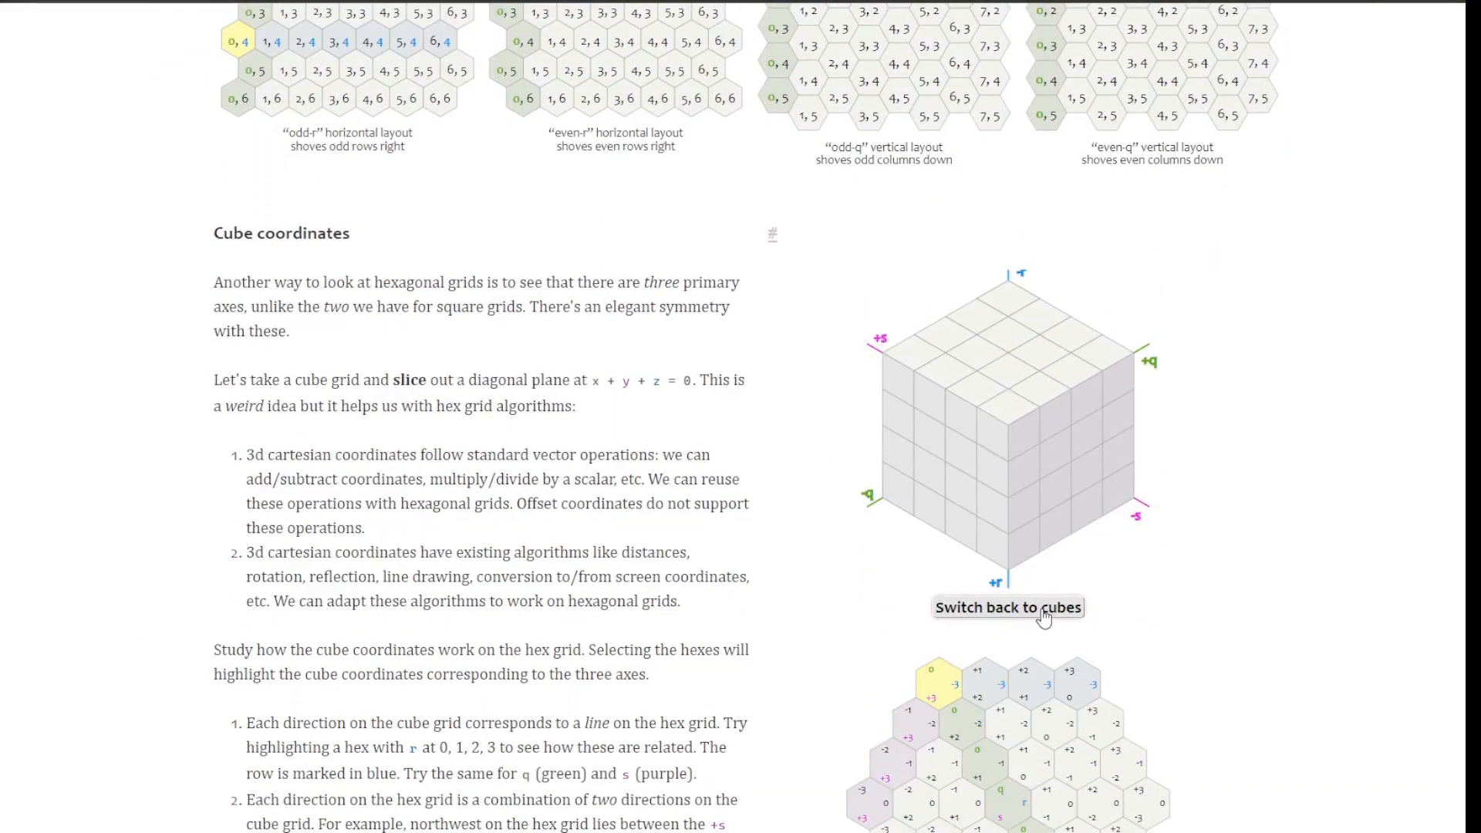
left_click(1009, 608)
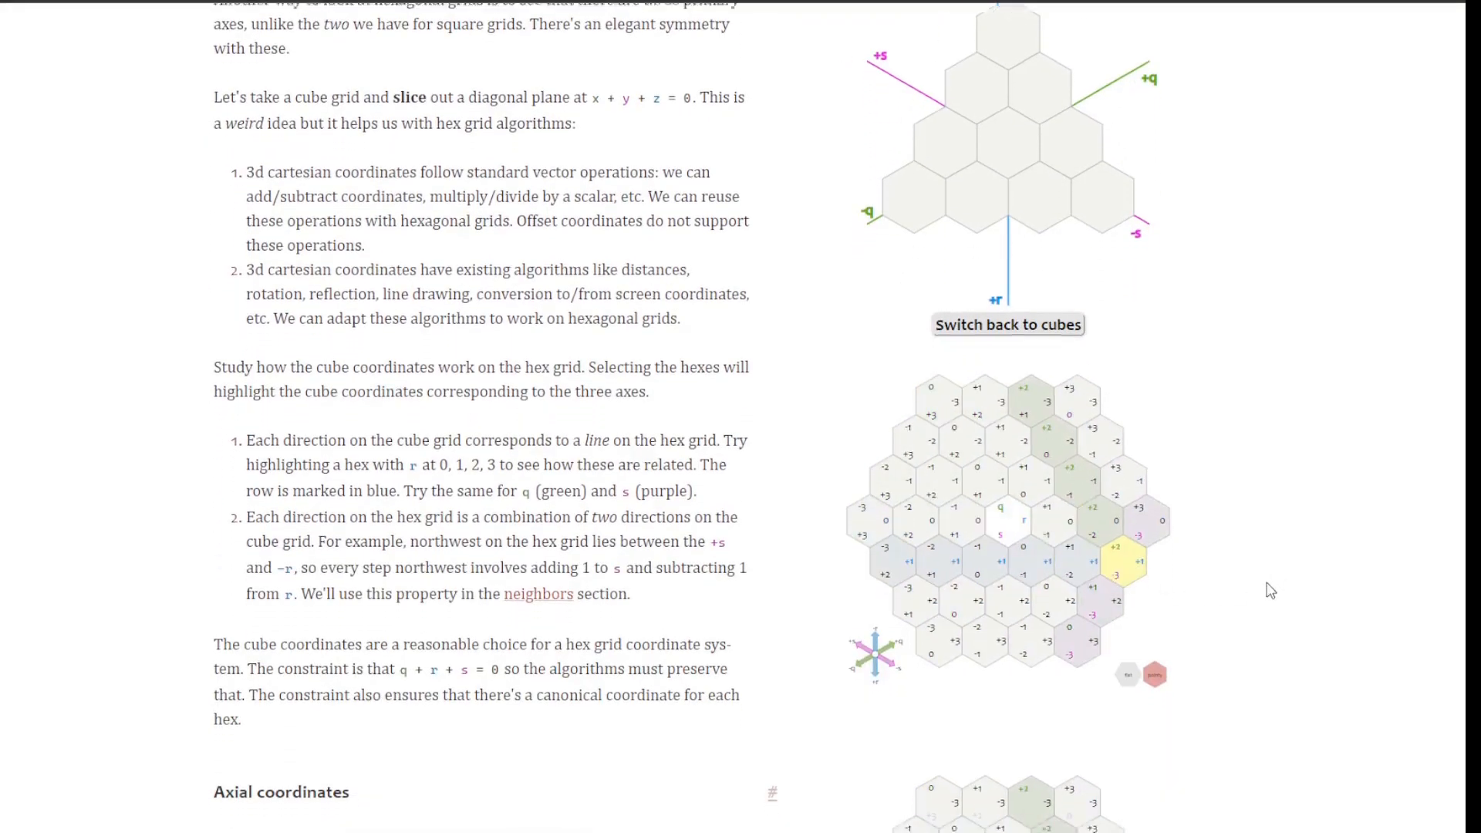
Scroll the page before returning to the Unity hex-grid demo.
scroll("down", 3)
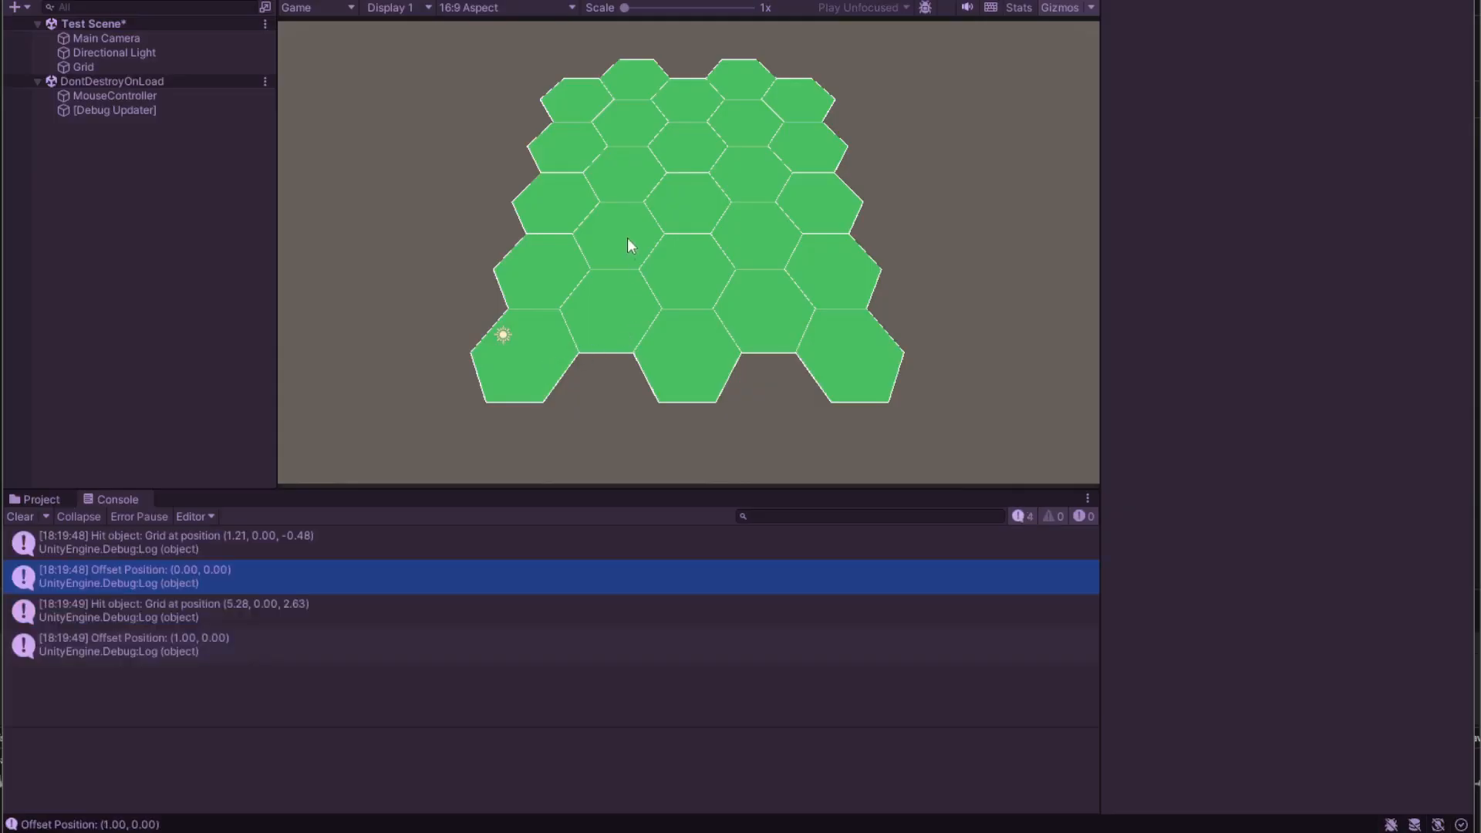
Log a hex's offset coordinates, then spawn an explosion on hex (3, 4).
left_click(618, 235)
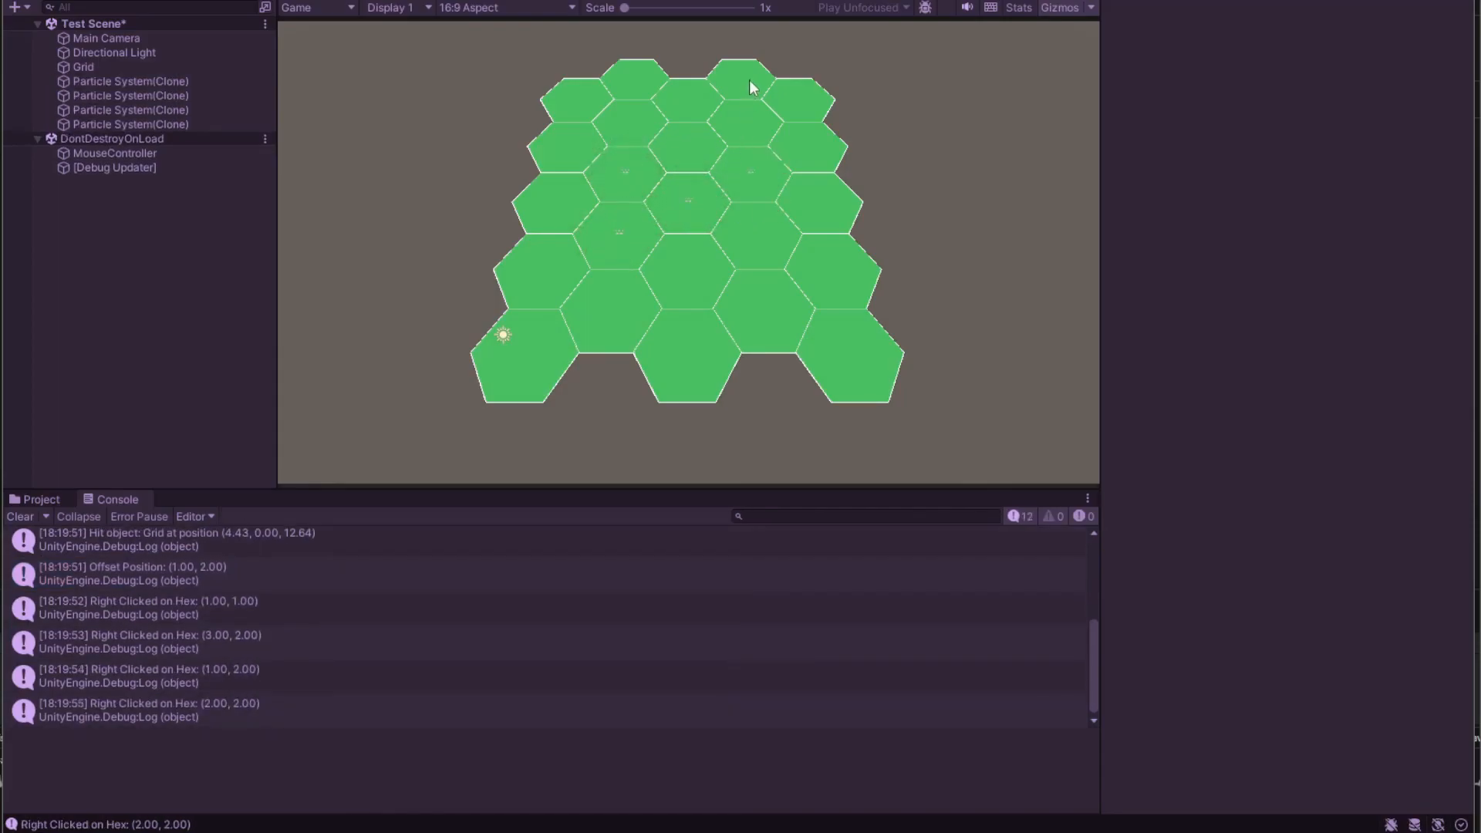
right_click(771, 314)
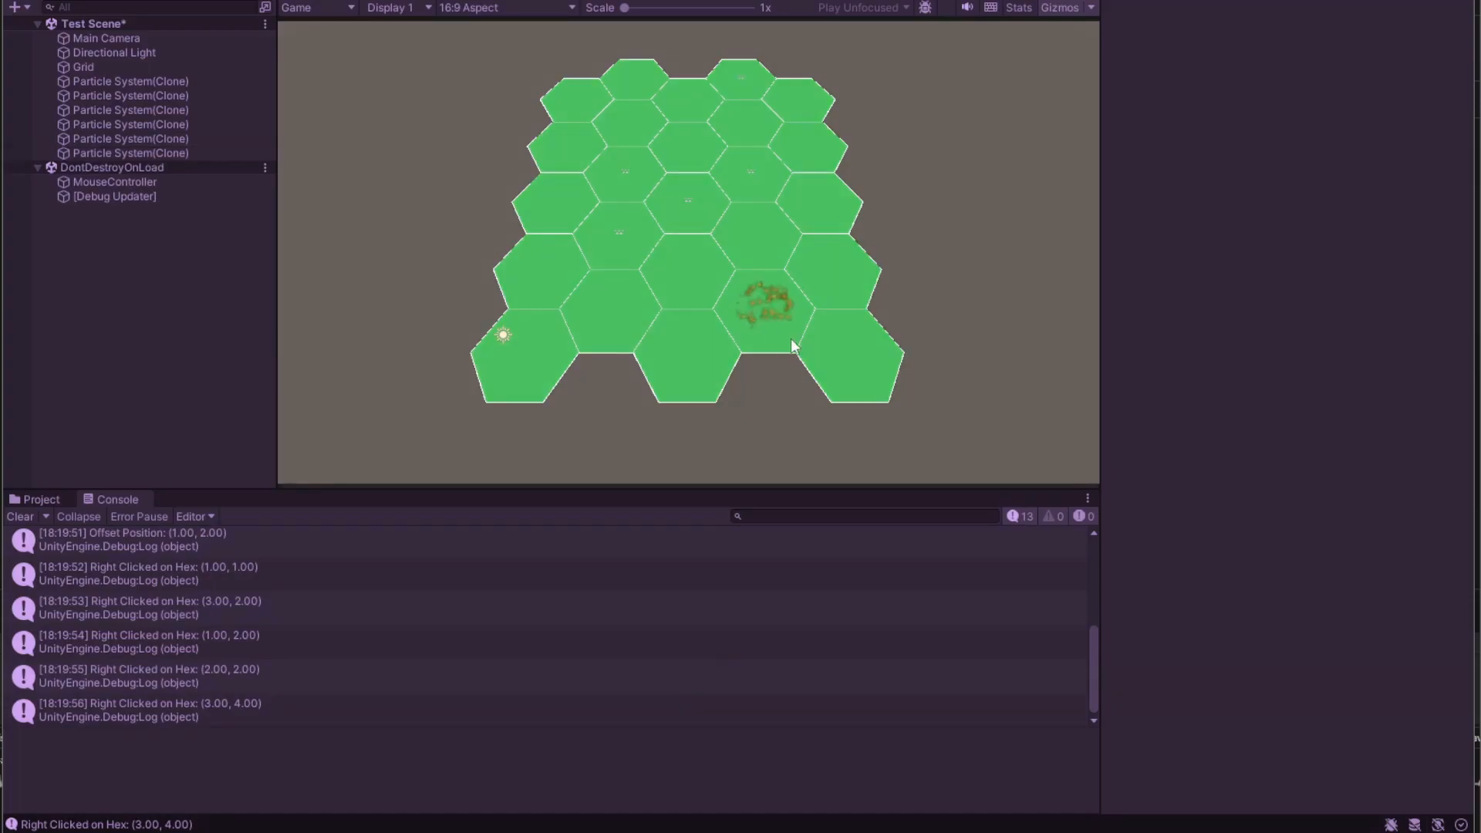